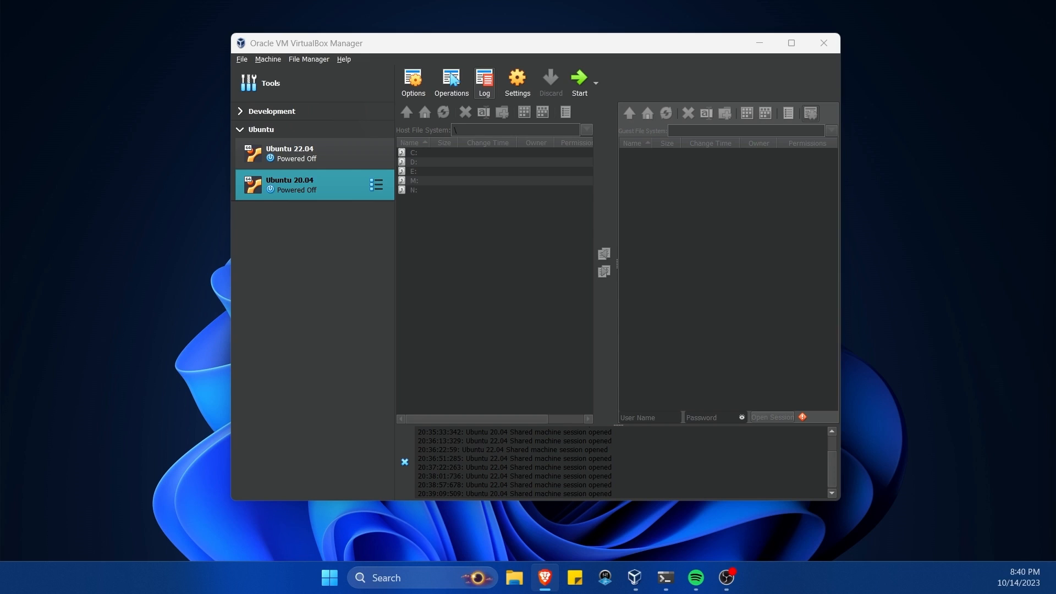
mouse_move(513, 285)
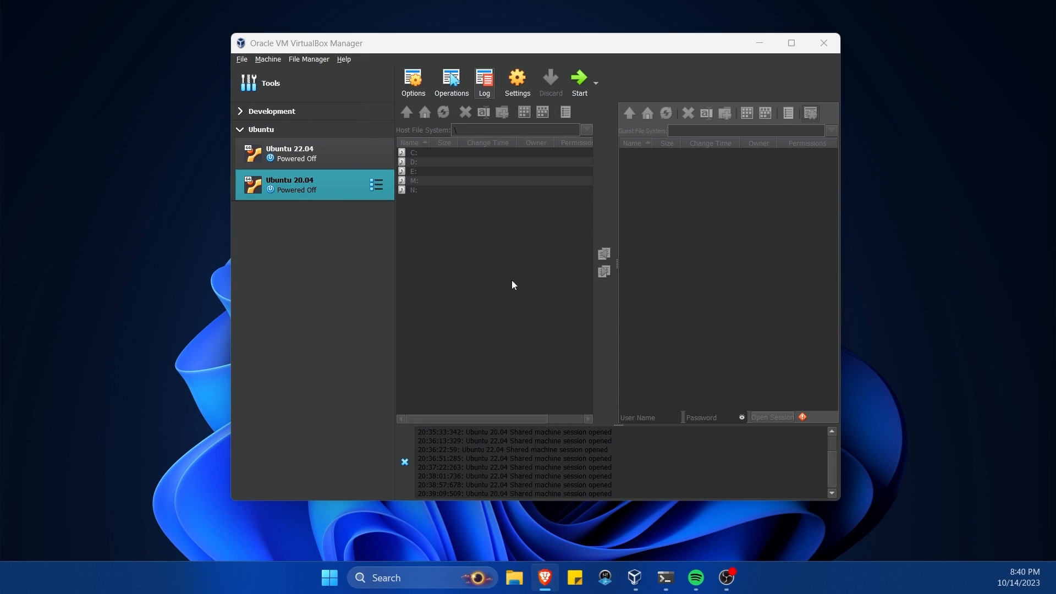
mouse_move(331, 201)
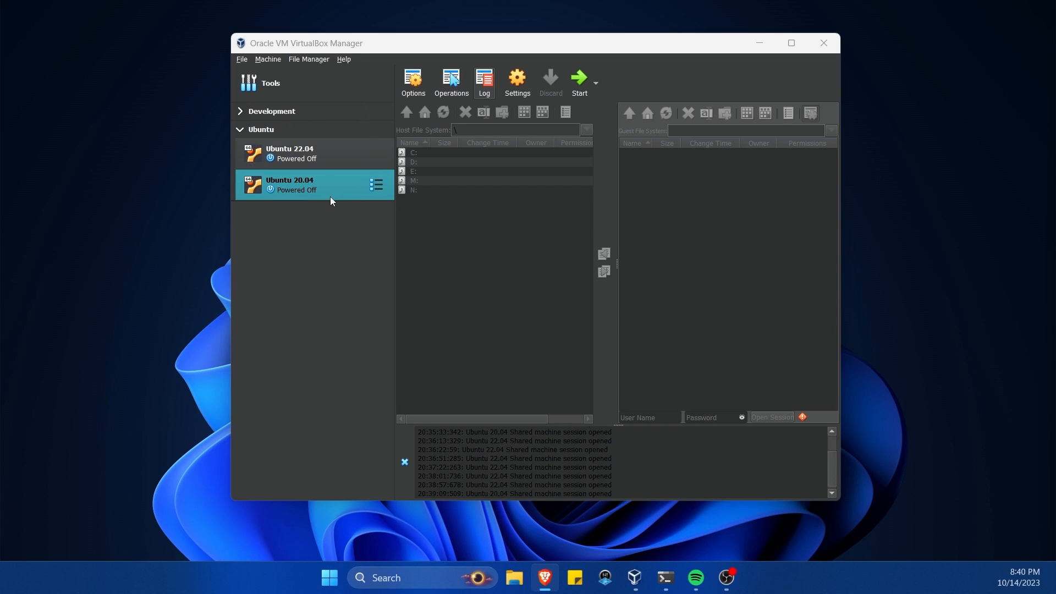
- Load the ubuntu-22.04.3-desktop-amd64 ISO into Ubuntu 20.04's empty IDE optical drive
click(517, 79)
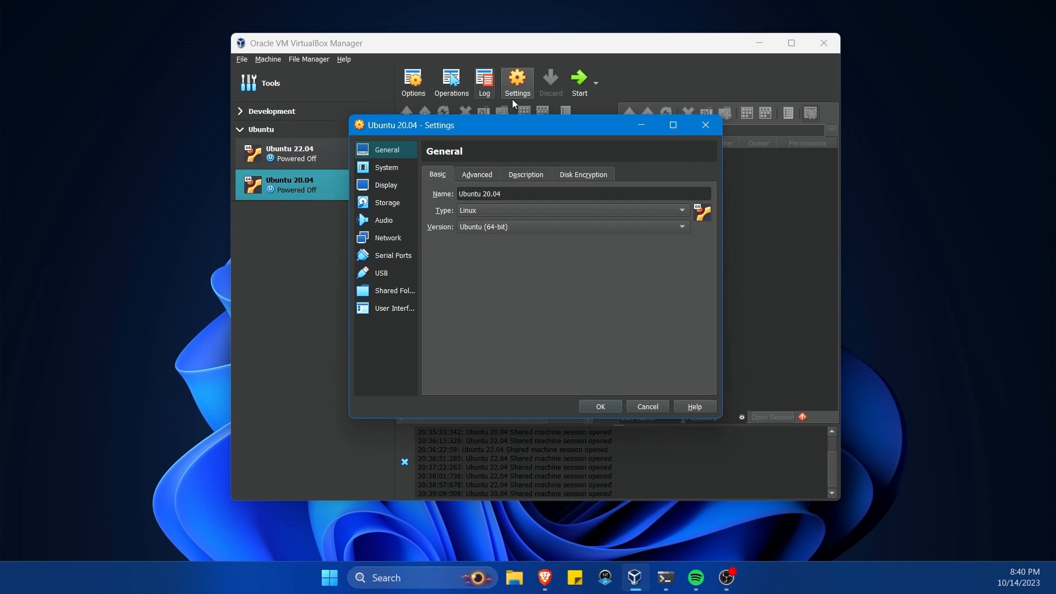
click(388, 202)
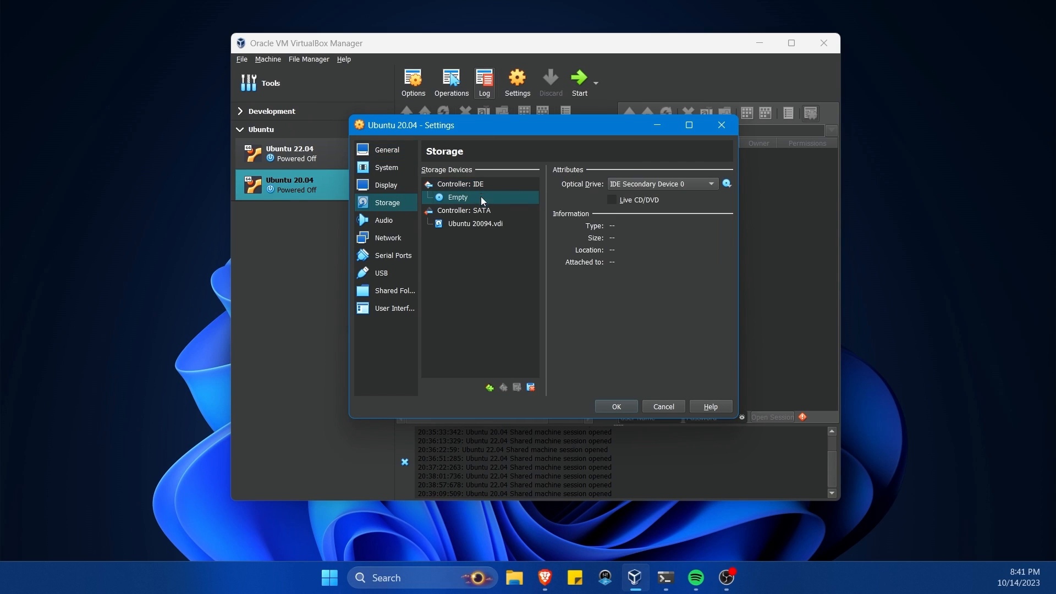
click(726, 184)
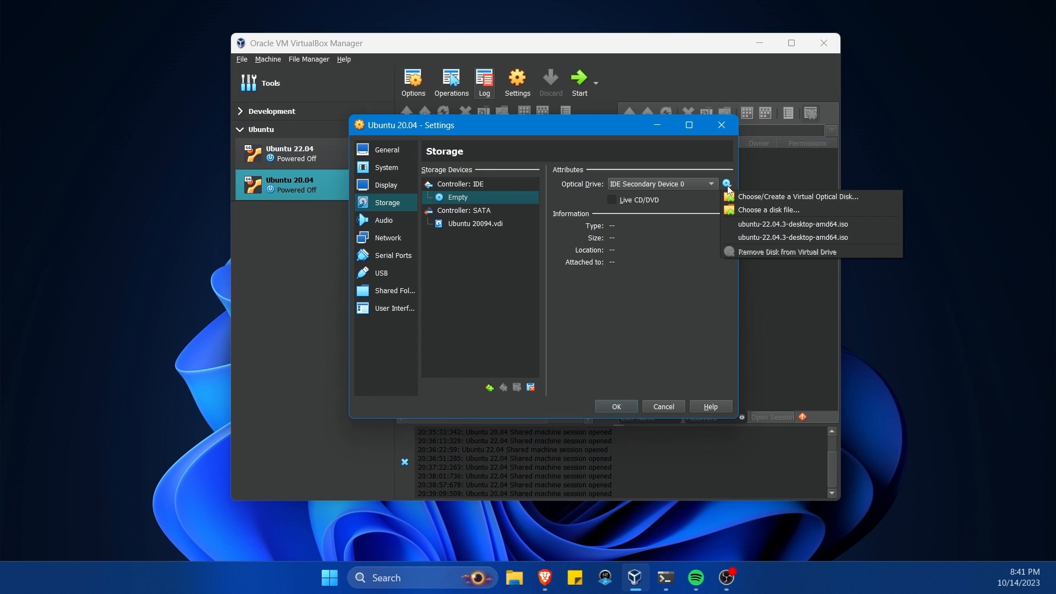
click(793, 224)
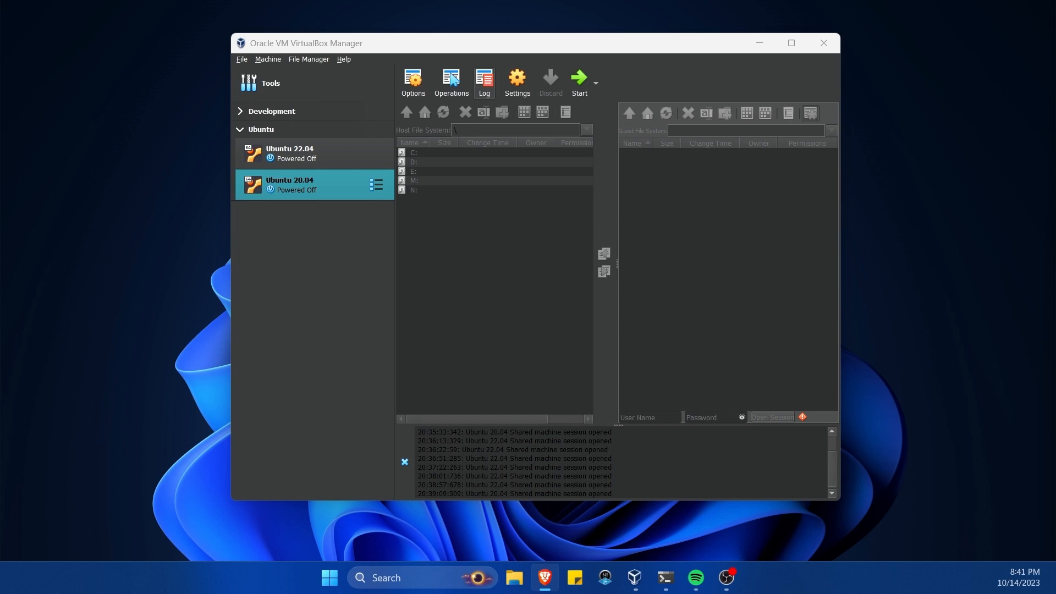
mouse_move(322, 194)
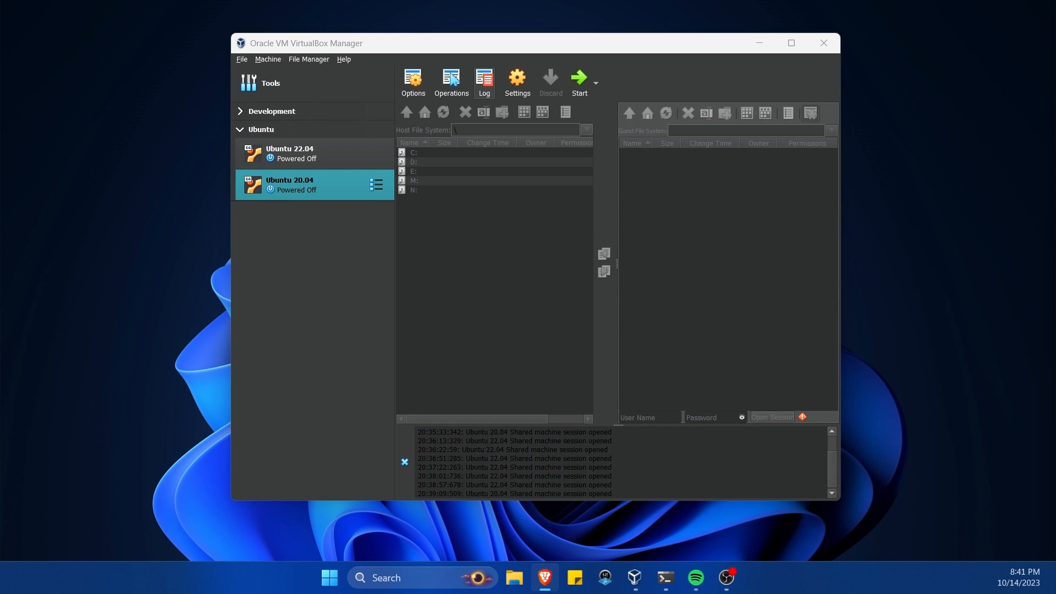
mouse_move(884, 223)
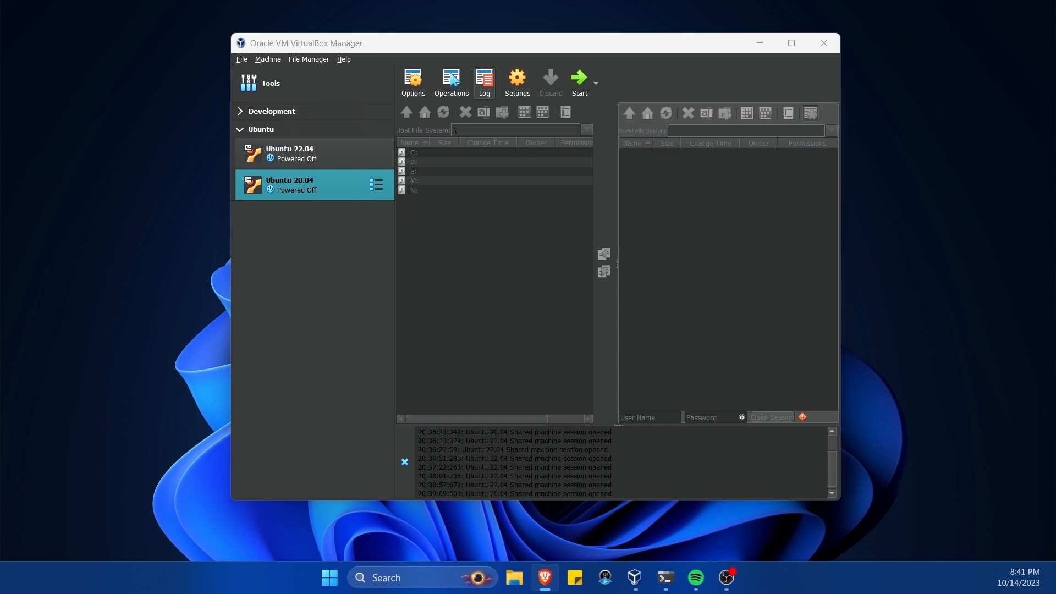
- Launch the Ubuntu 20.04 virtual machine so it begins powering up
key(F2)
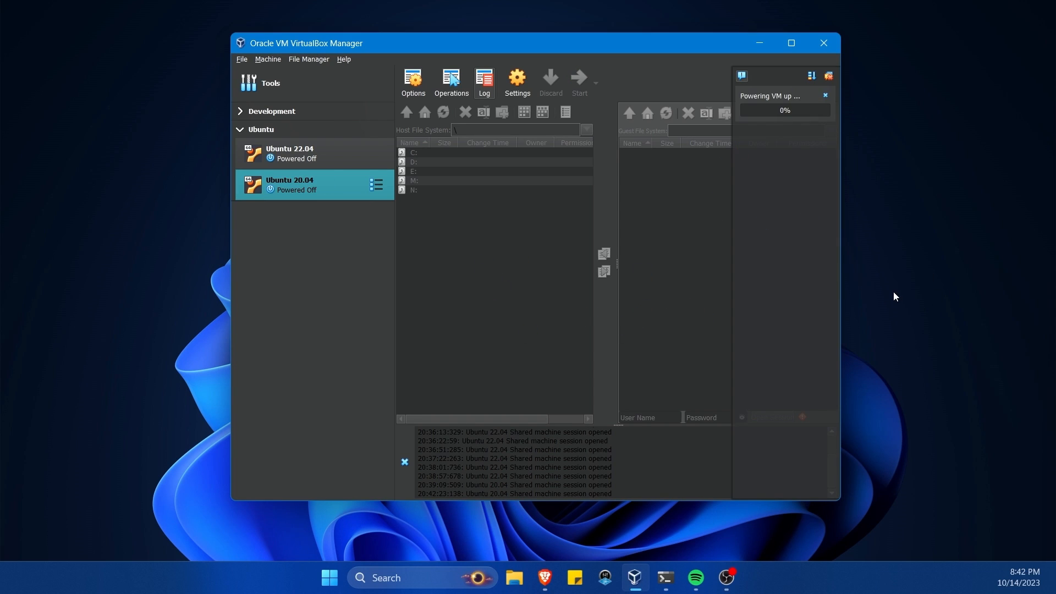
- Boot via F2 Boot Manager from the UEFI VBOX CD-ROM to 'Try or Install Ubuntu', then close the VM
key(F2)
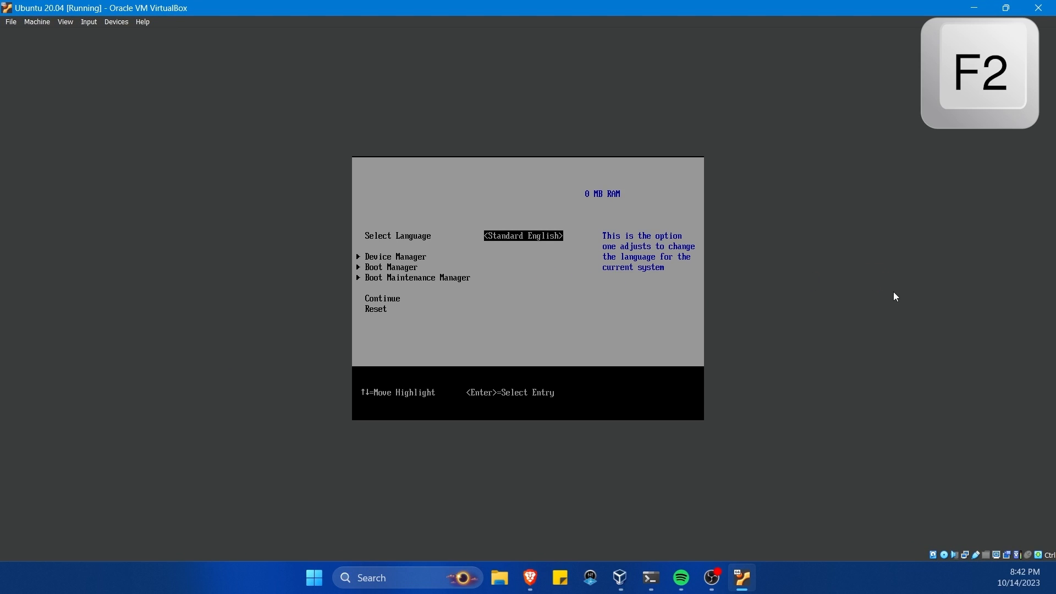
key(Down)
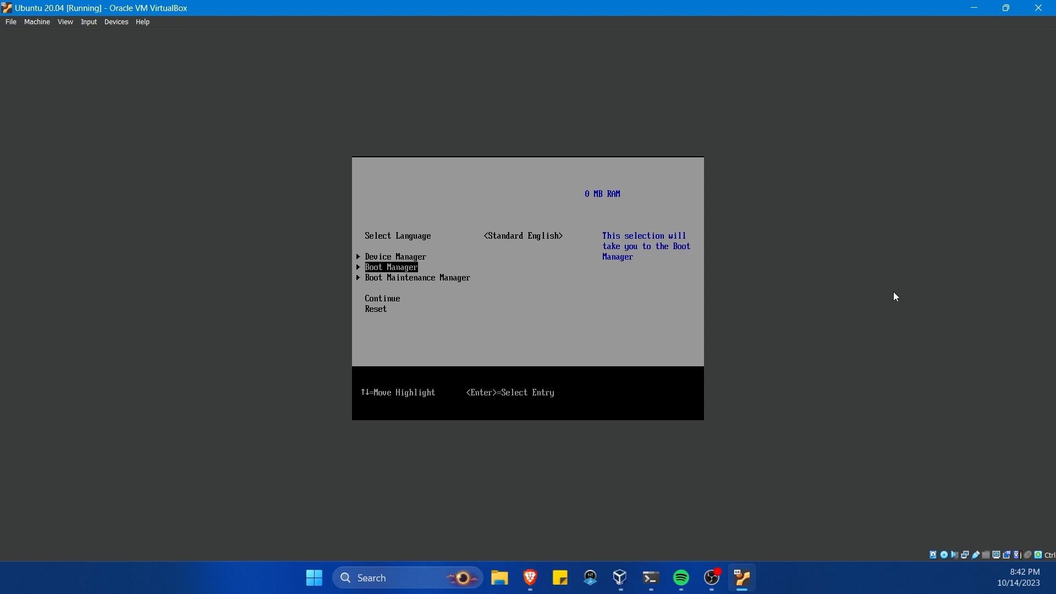
key(Up)
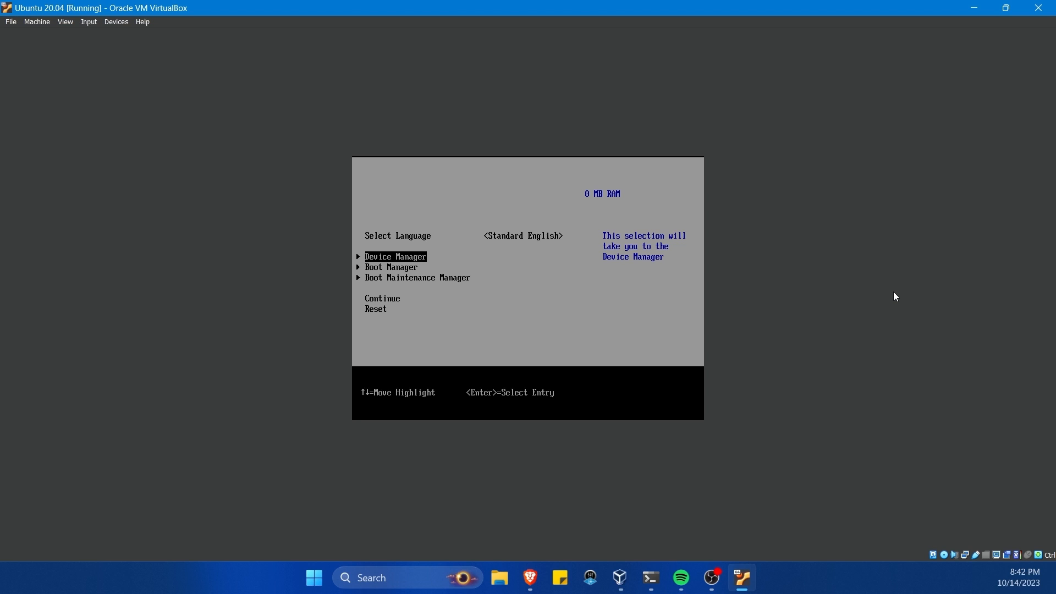
key(Down)
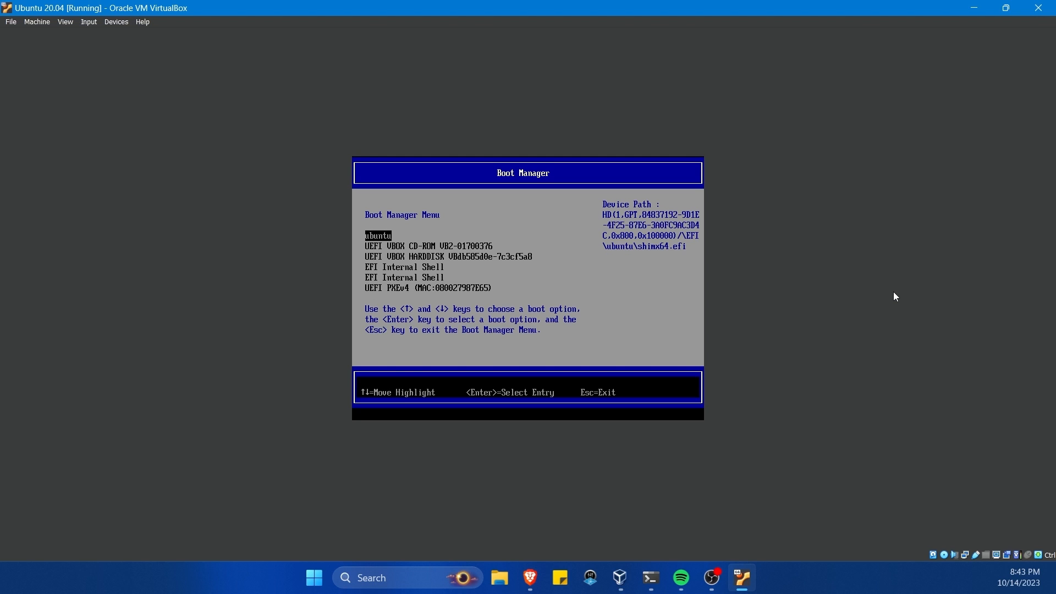
key(Down)
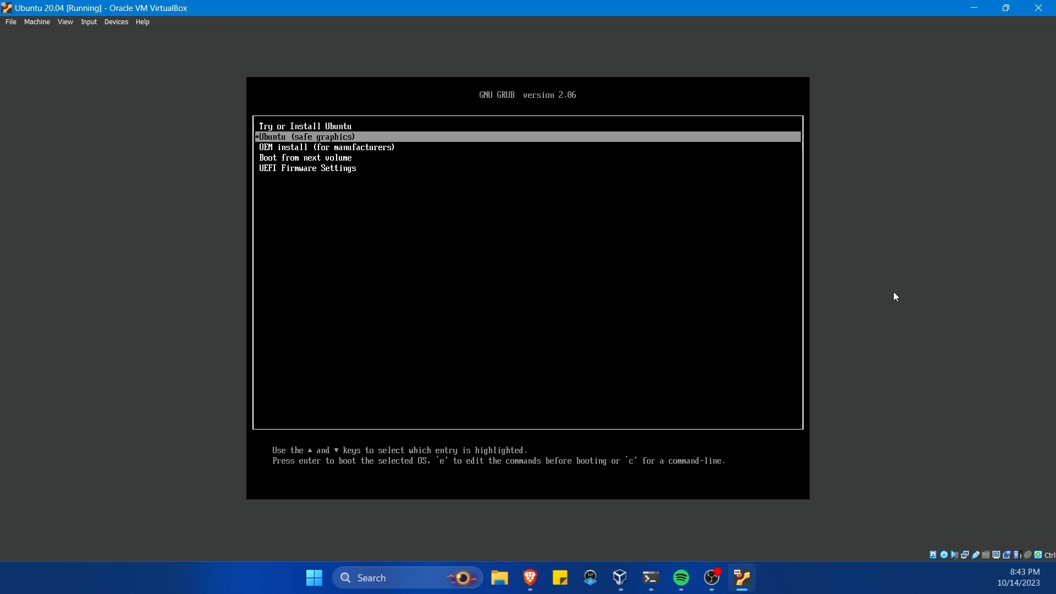
key(Up)
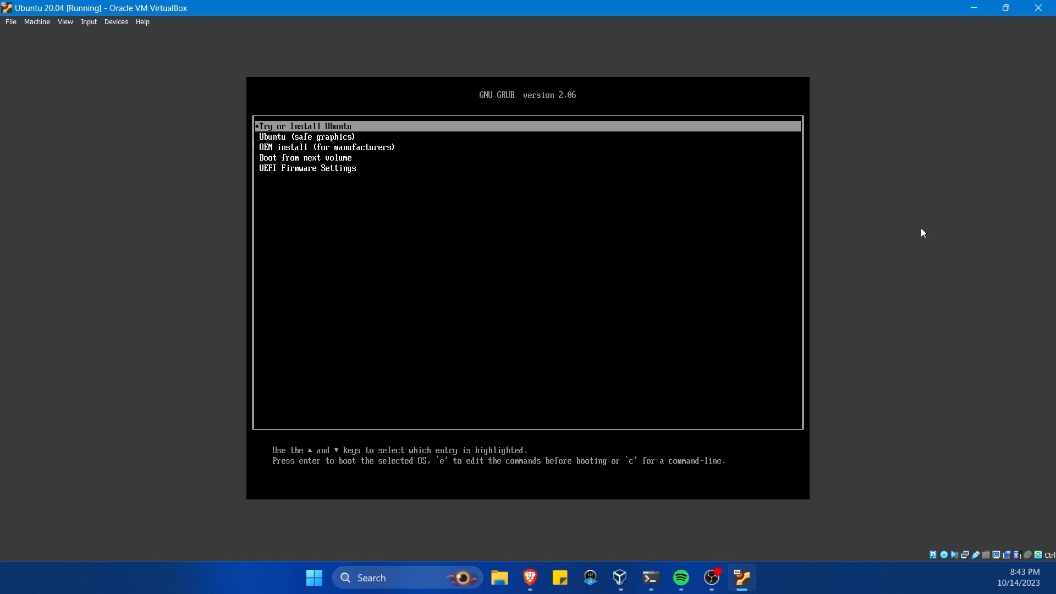
mouse_move(1003, 50)
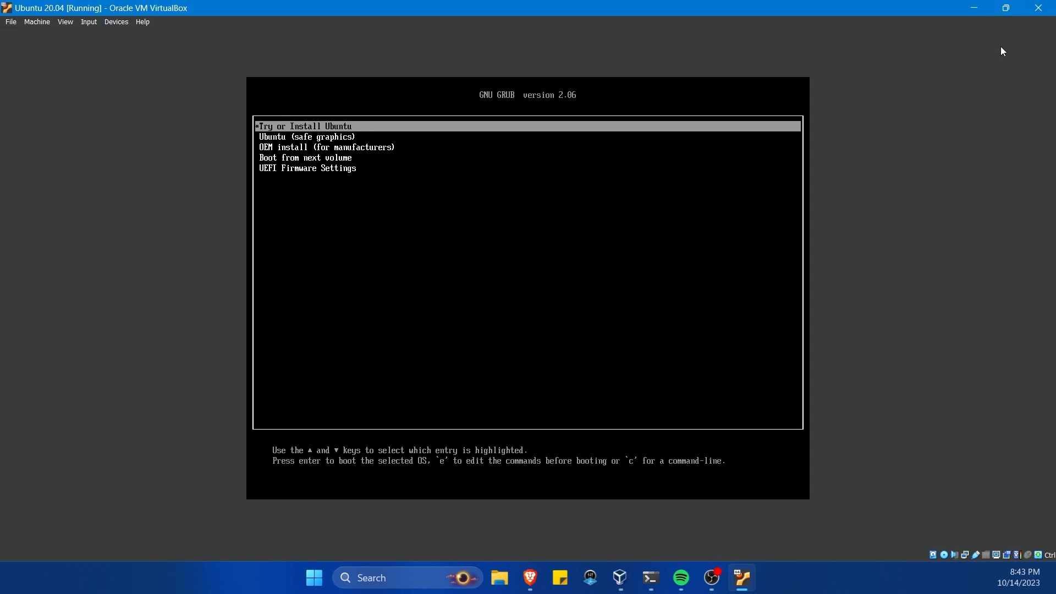
mouse_move(1039, 8)
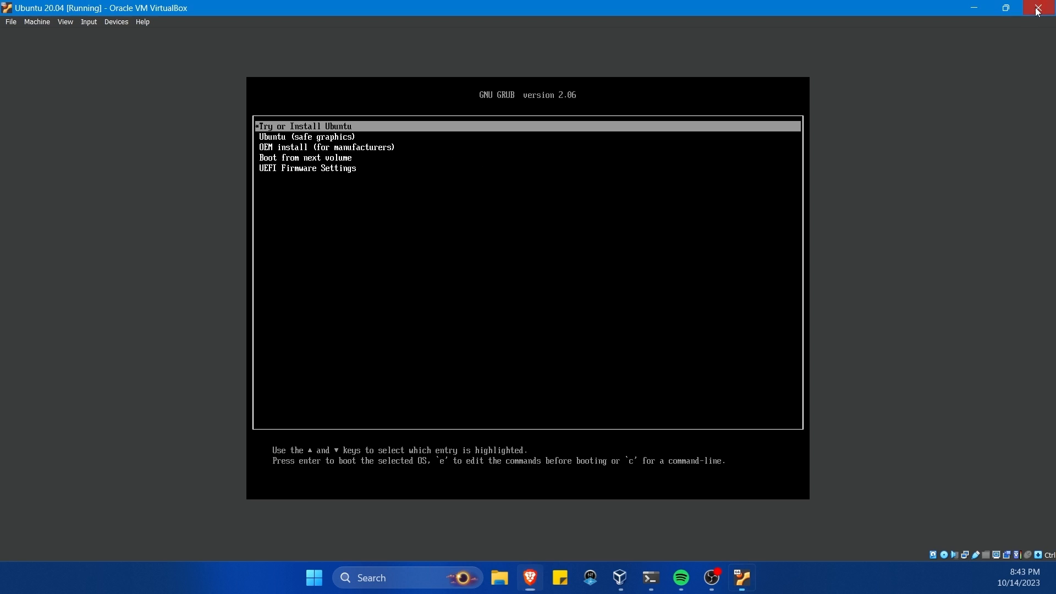
click(1038, 7)
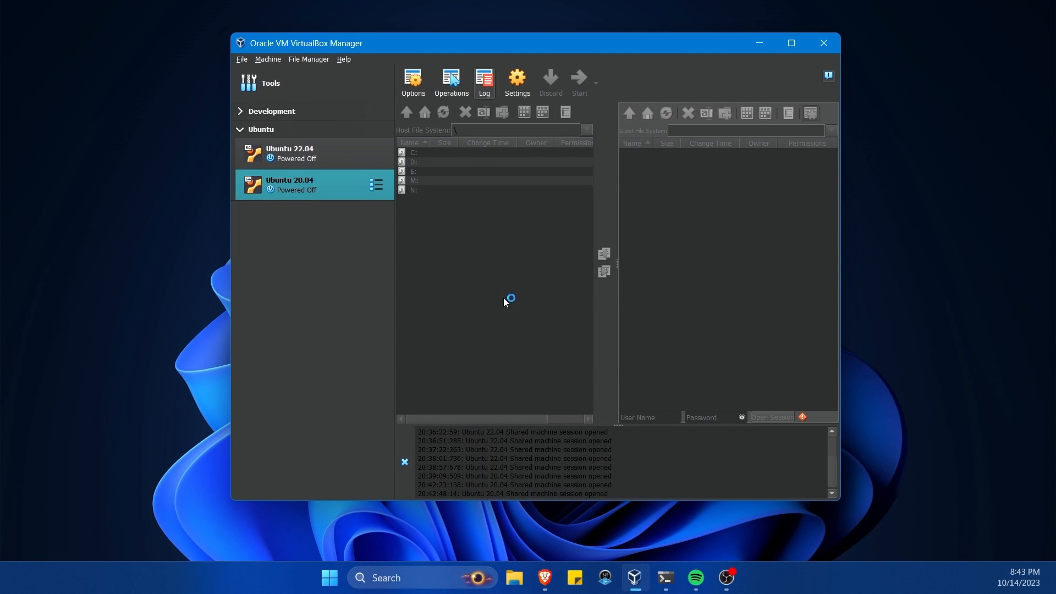
- Restart Ubuntu 20.04 and select UEFI Firmware Settings in its GRUB menu
click(579, 78)
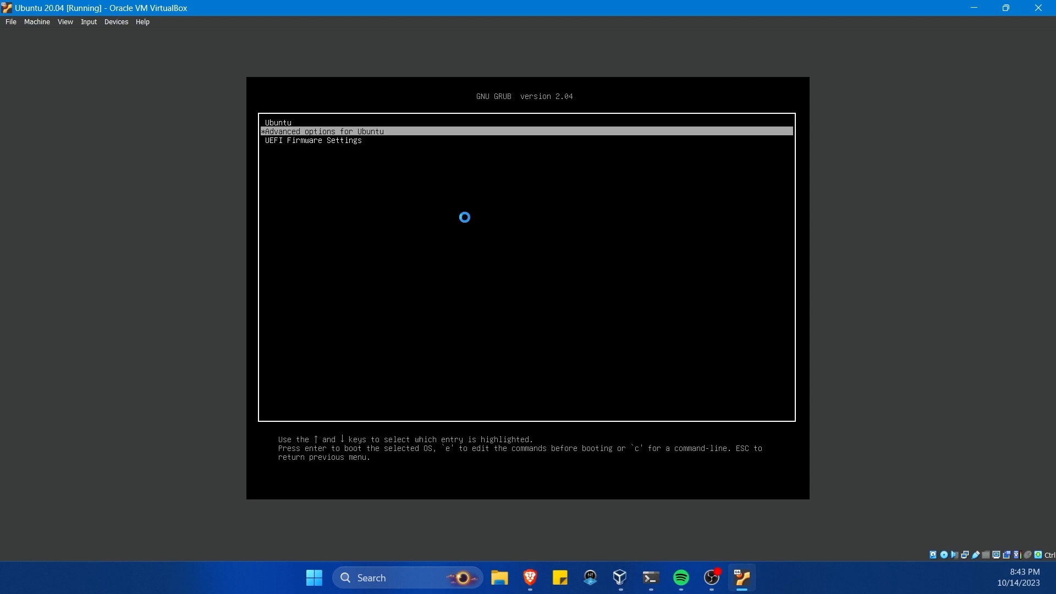
key(Down)
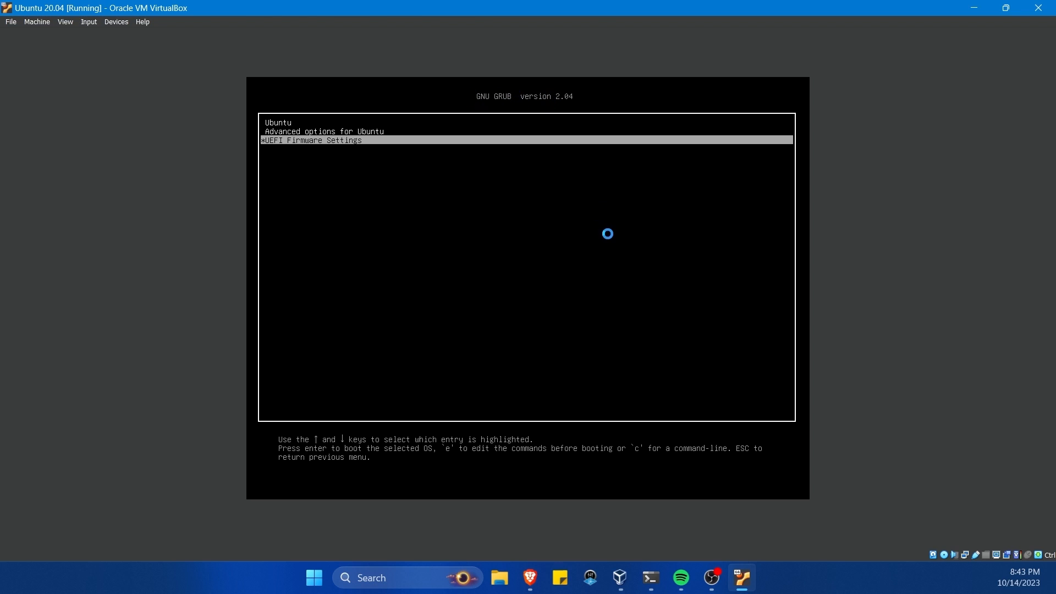
key(Up)
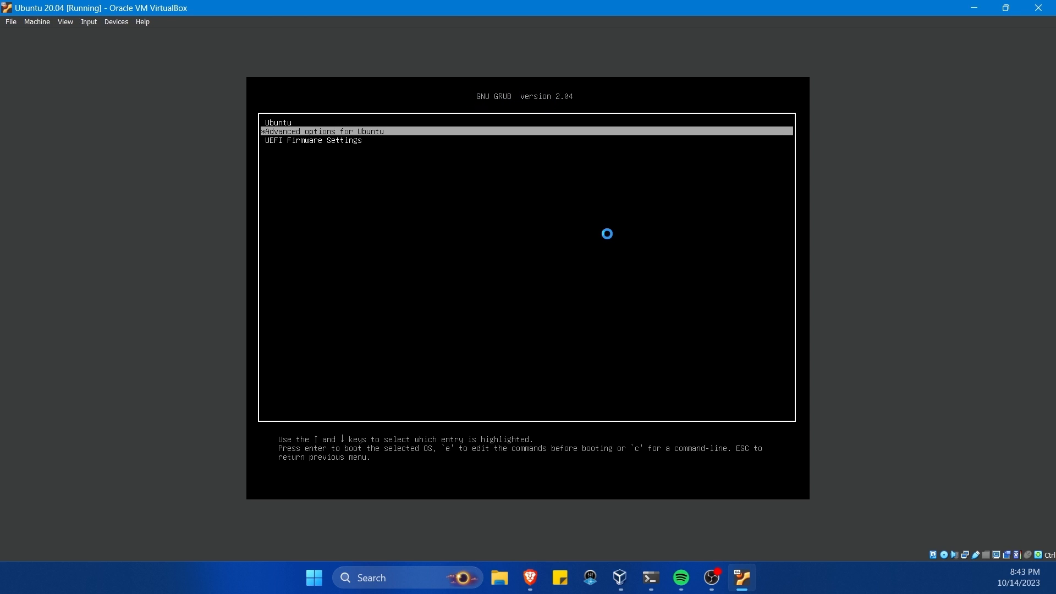
key(Down)
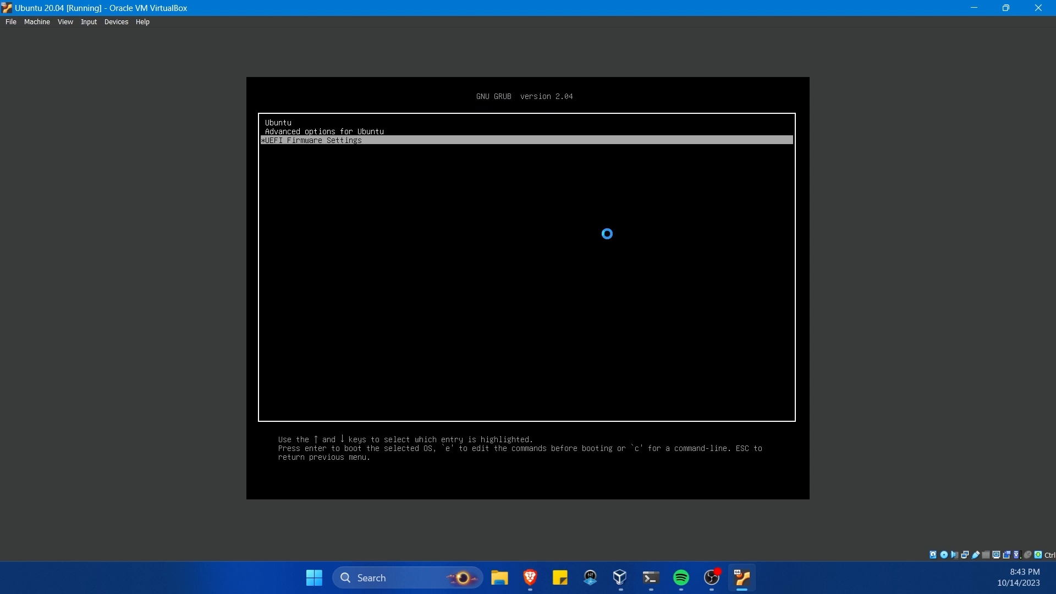
mouse_move(322, 147)
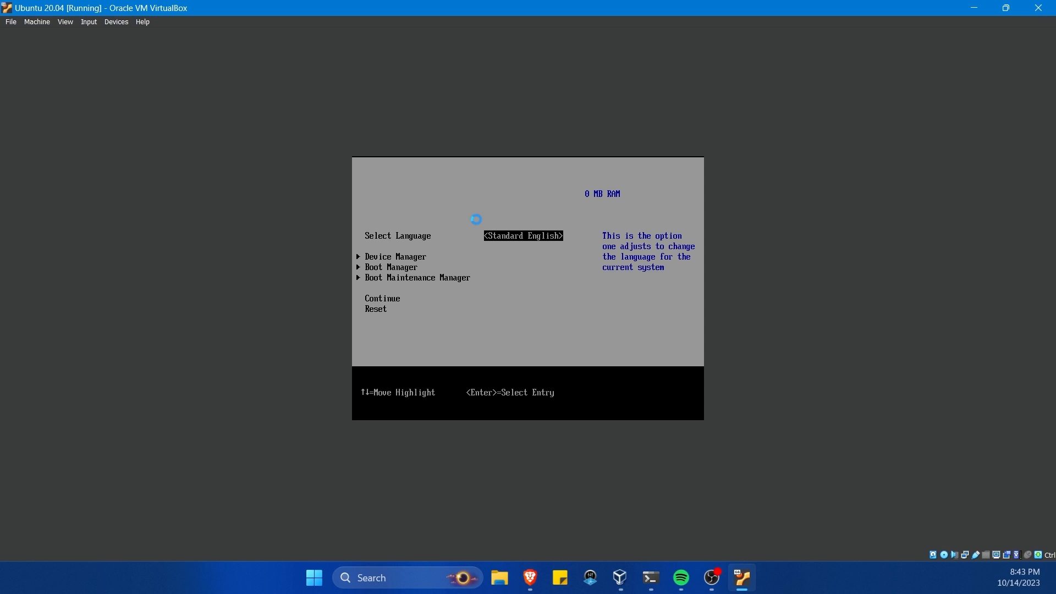
- Continue booting past the firmware menu, then confirm 'Power off the machine'
key(Down)
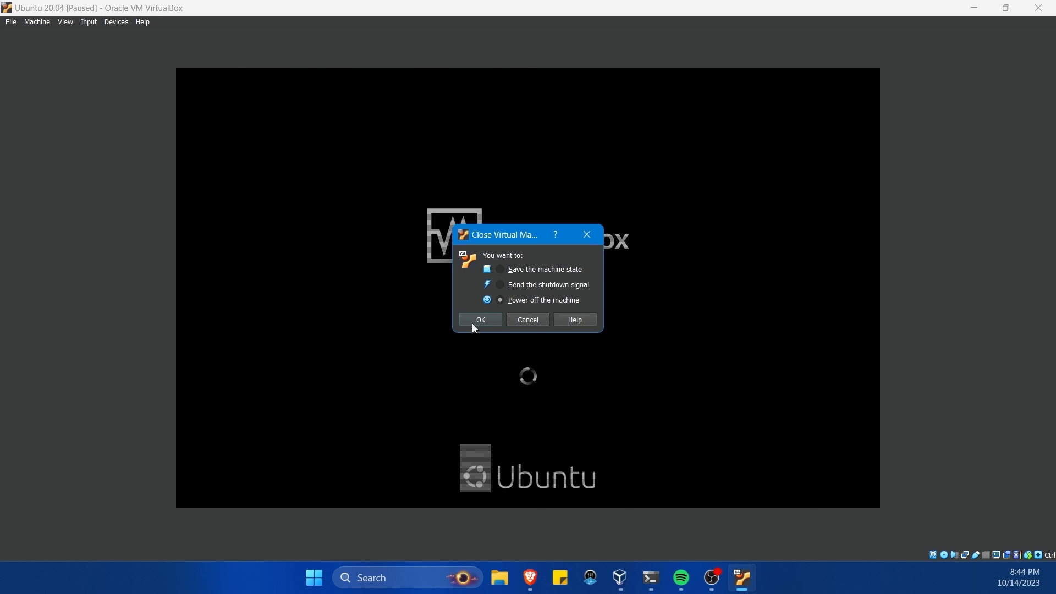
click(480, 320)
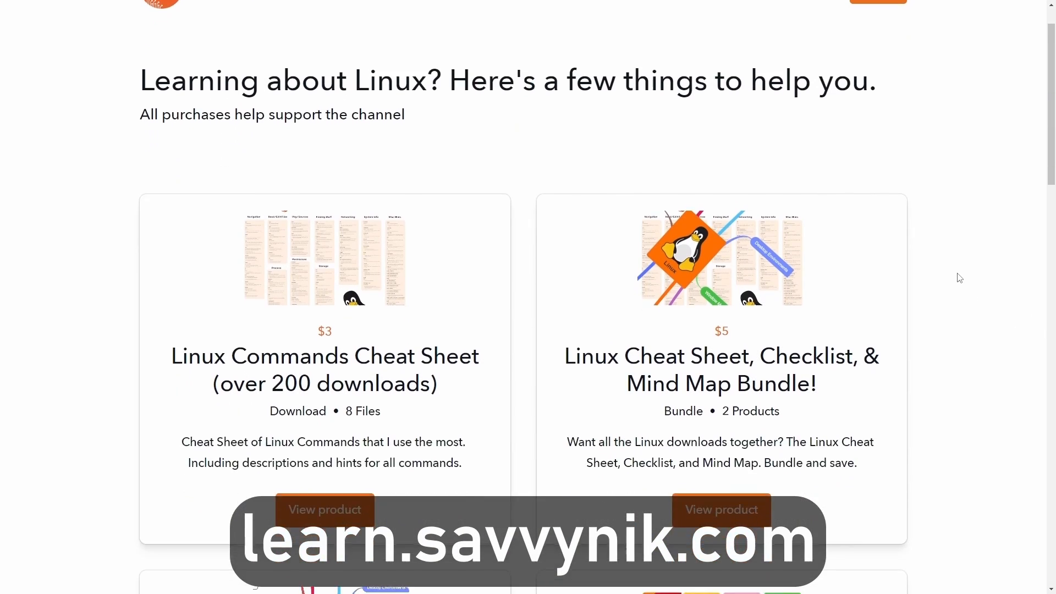
- Scroll learn.savvynik.com past the four Linux product cards to the newsletter sign-up
scroll(down, 3)
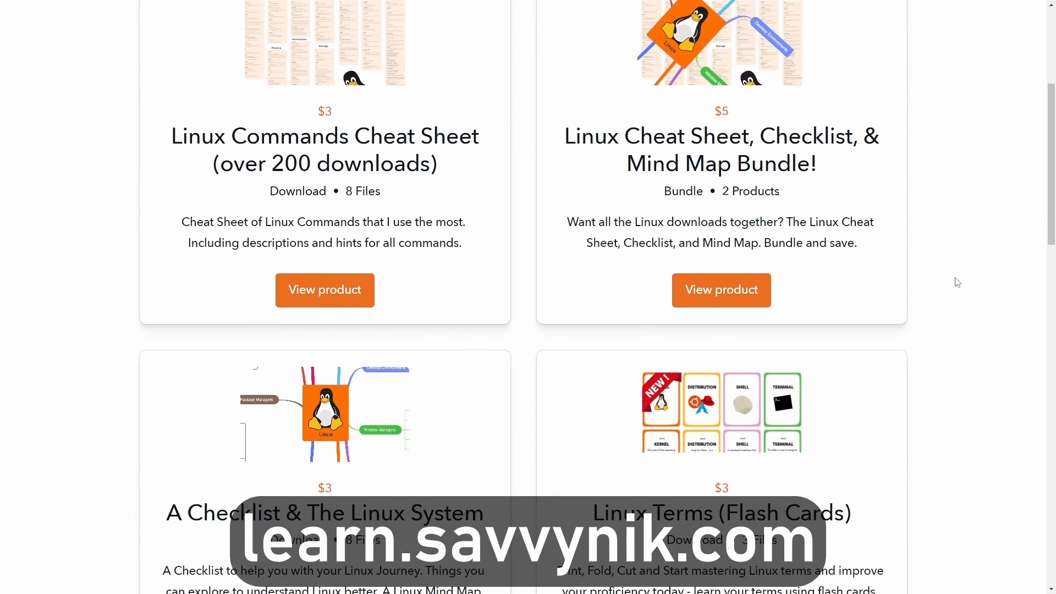
scroll(down, 3)
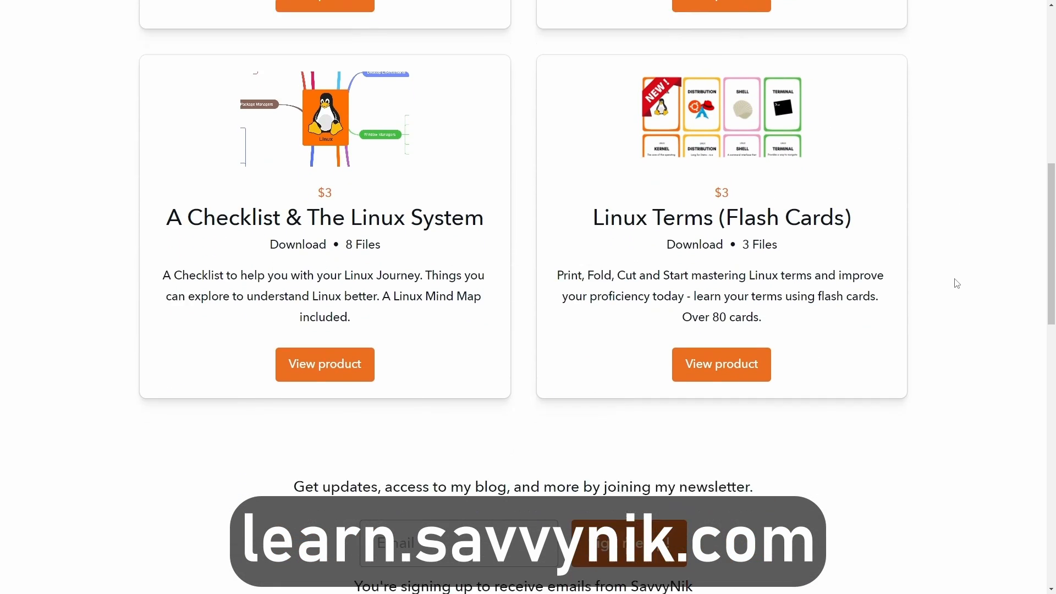
scroll(down, 3)
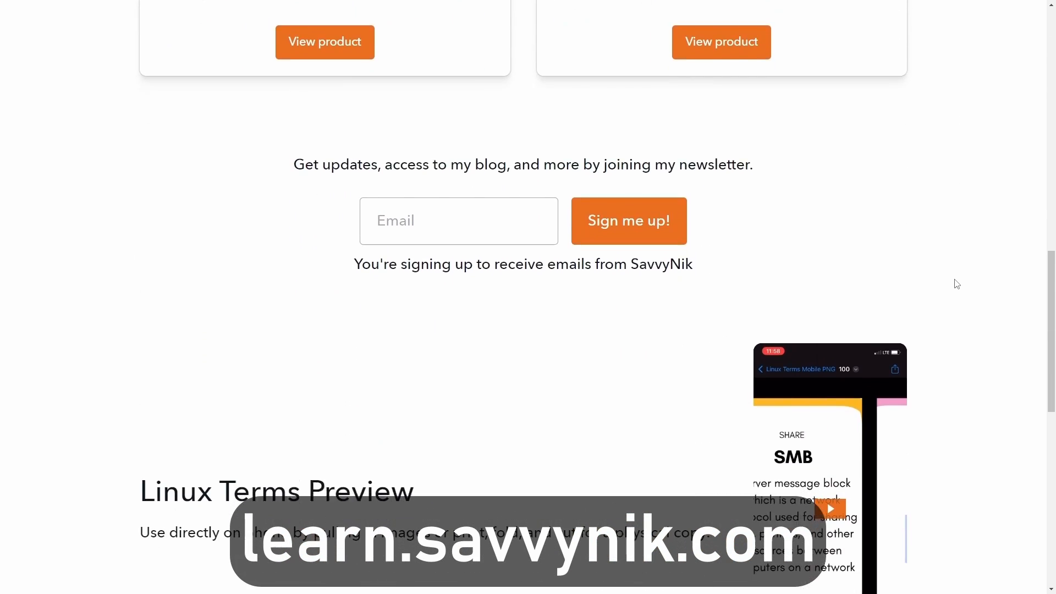